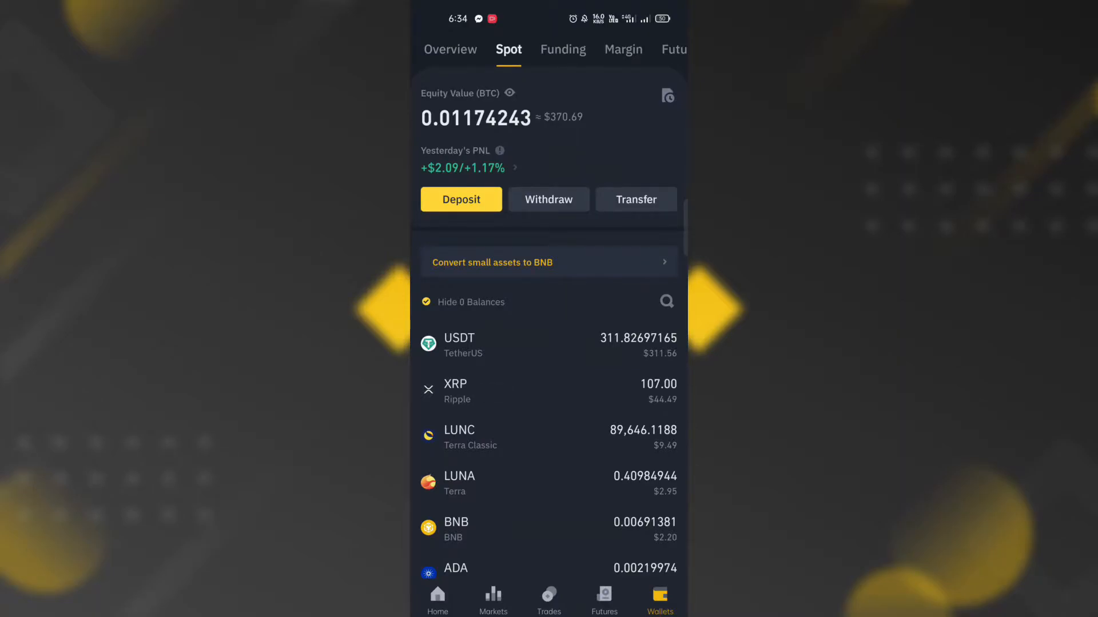
Step: Open XRP in the Spot wallet and start a withdrawal via Send via Crypto Network
left_click(456, 390)
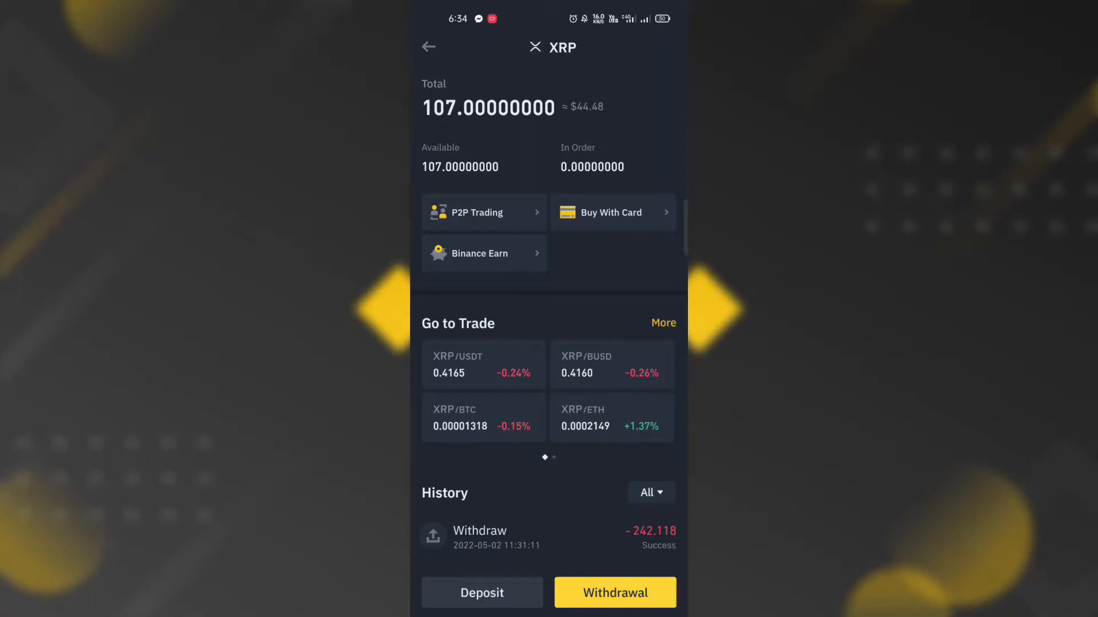
left_click(614, 593)
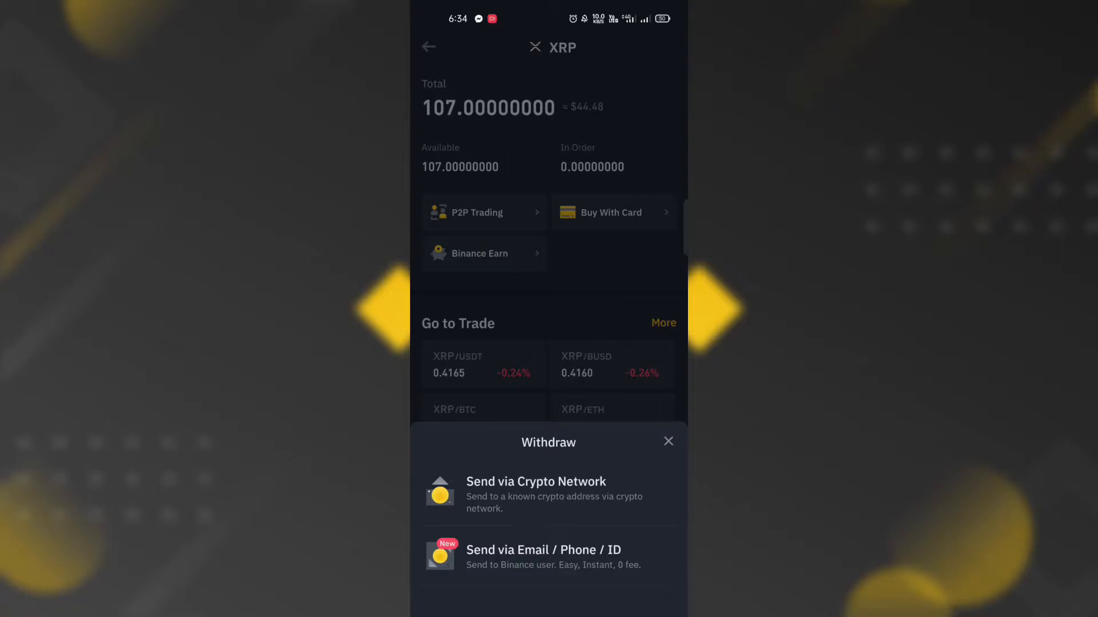
left_click(536, 493)
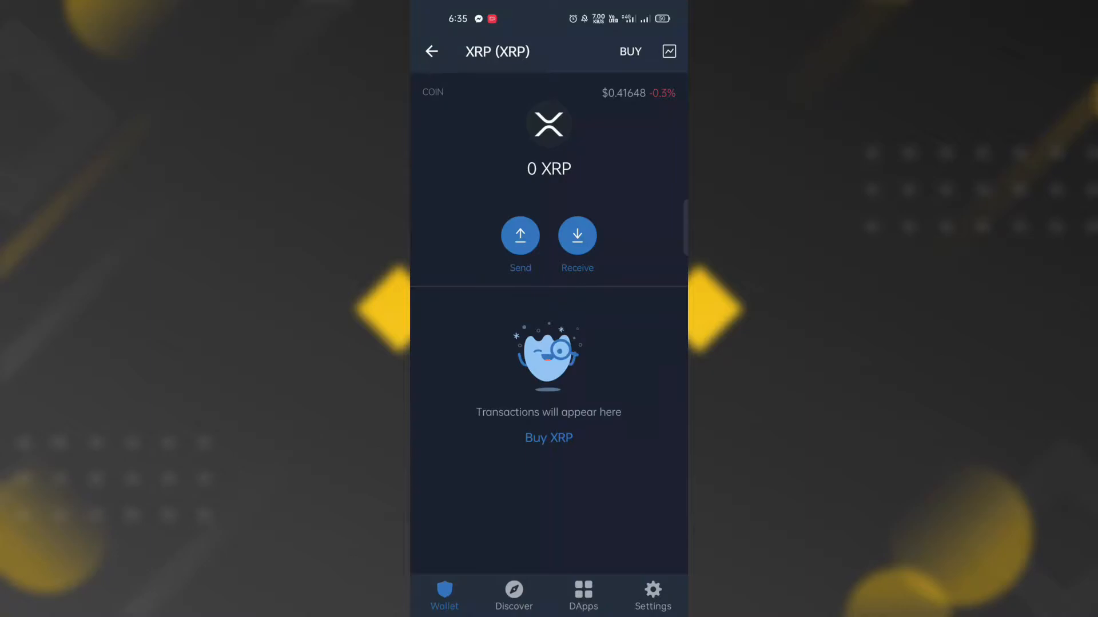
Step: Bring up Trust Wallet's XRP Receive address and copy it
left_click(577, 235)
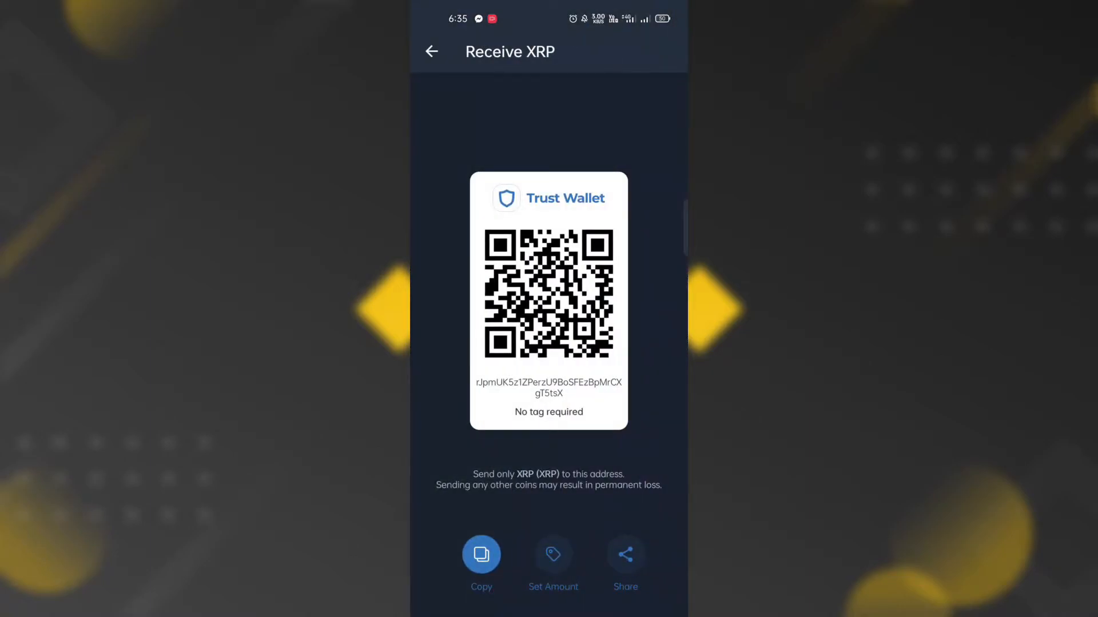
left_click(481, 560)
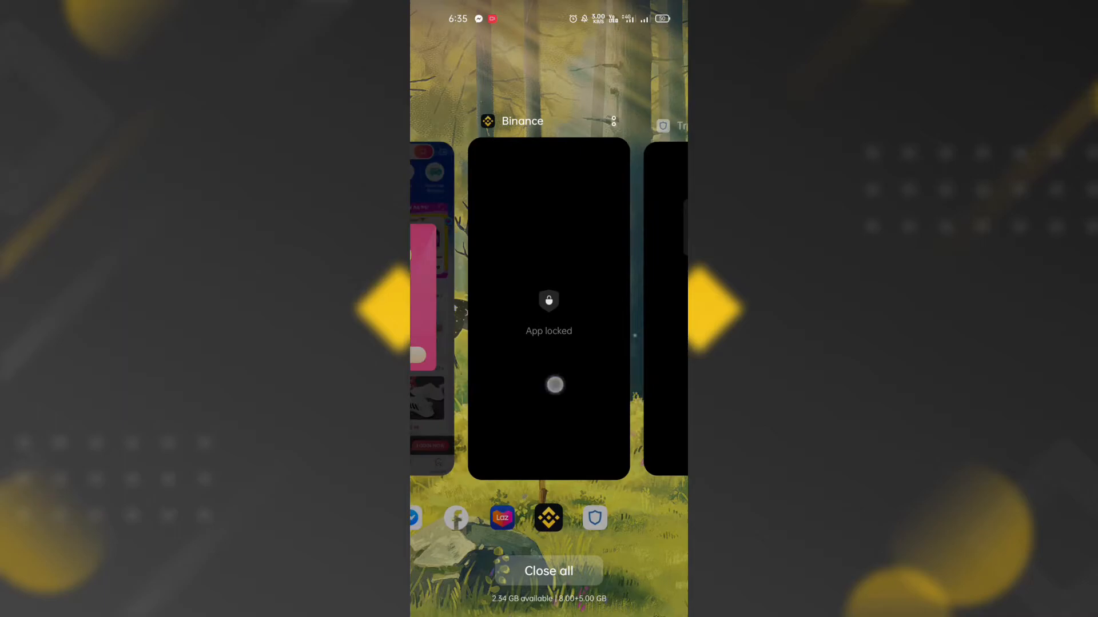
Step: Back in Binance, paste the Trust Wallet address and submit a Max 107 XRP withdrawal on Ripple
left_click(549, 301)
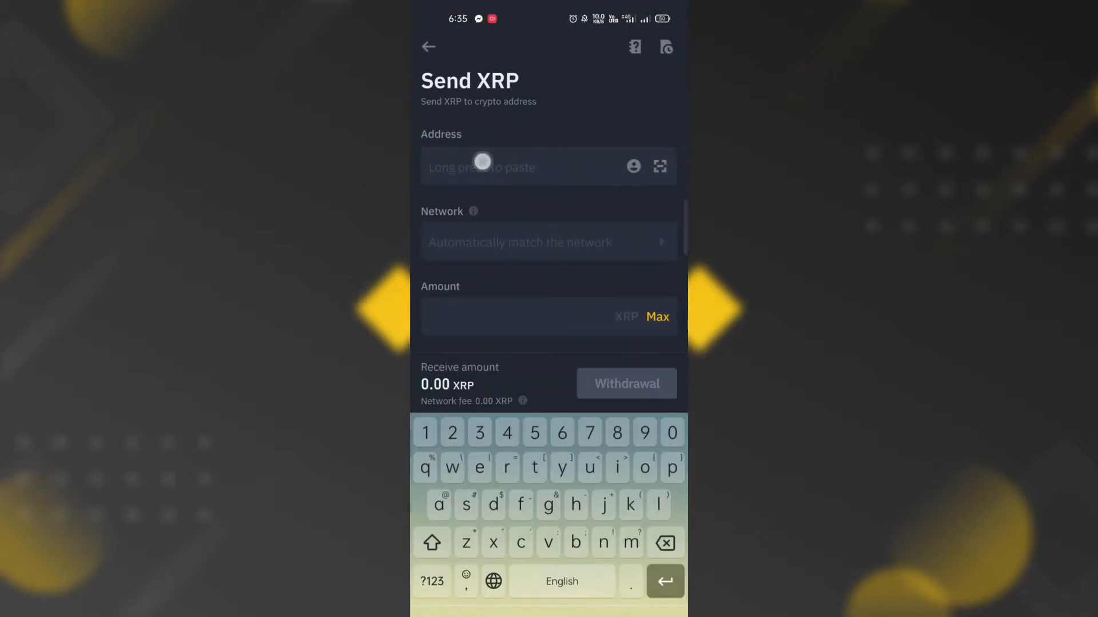
left_click(482, 163)
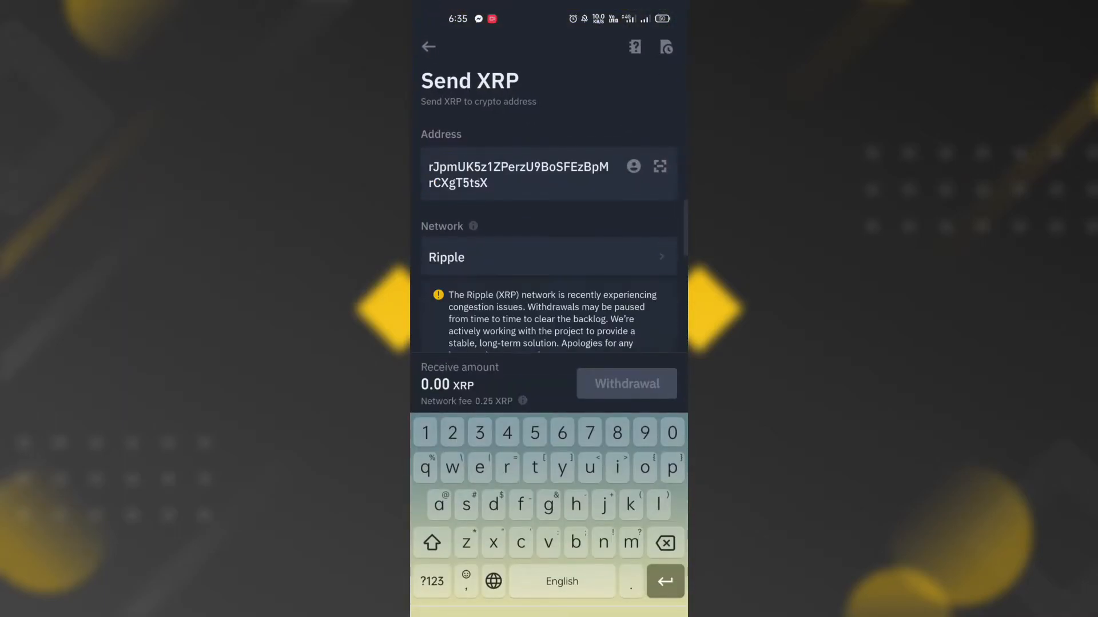
scroll("down", 3)
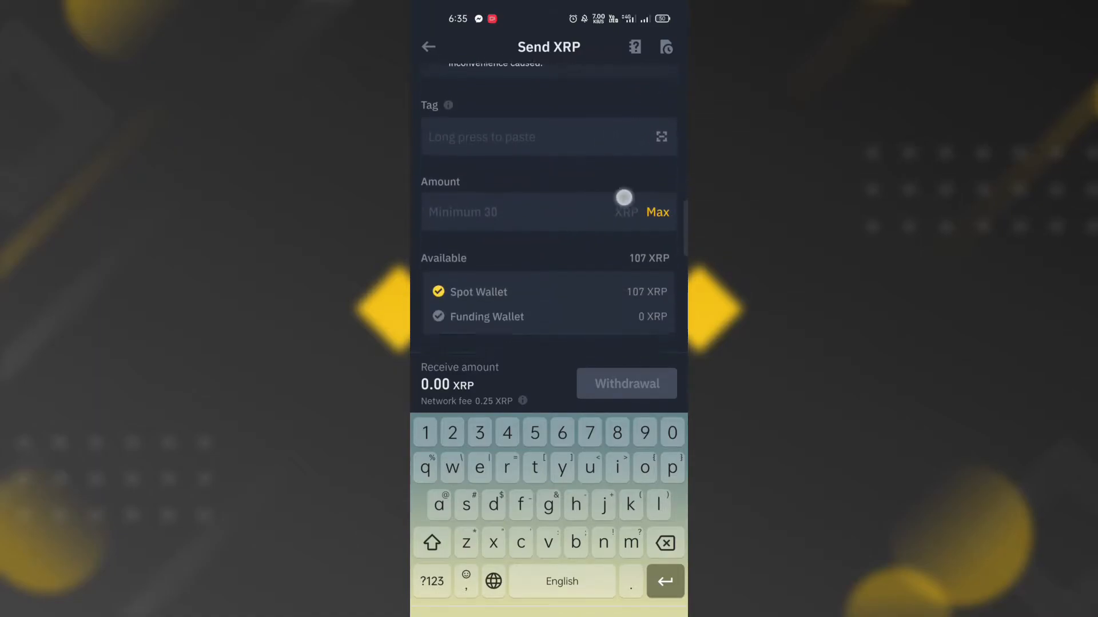
left_click(657, 212)
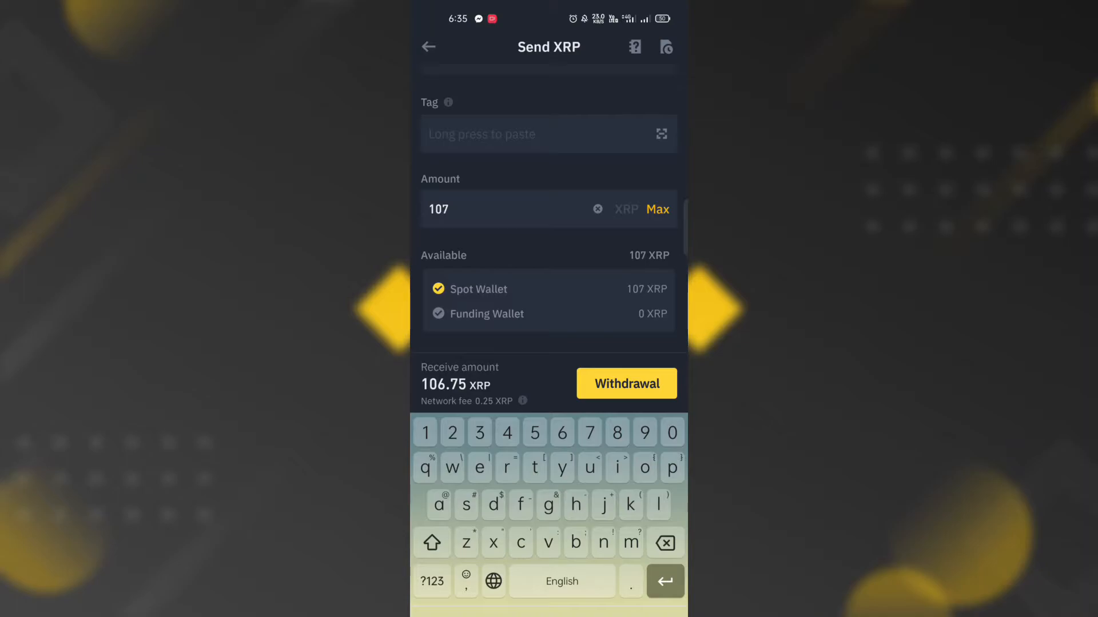
scroll("down", 3)
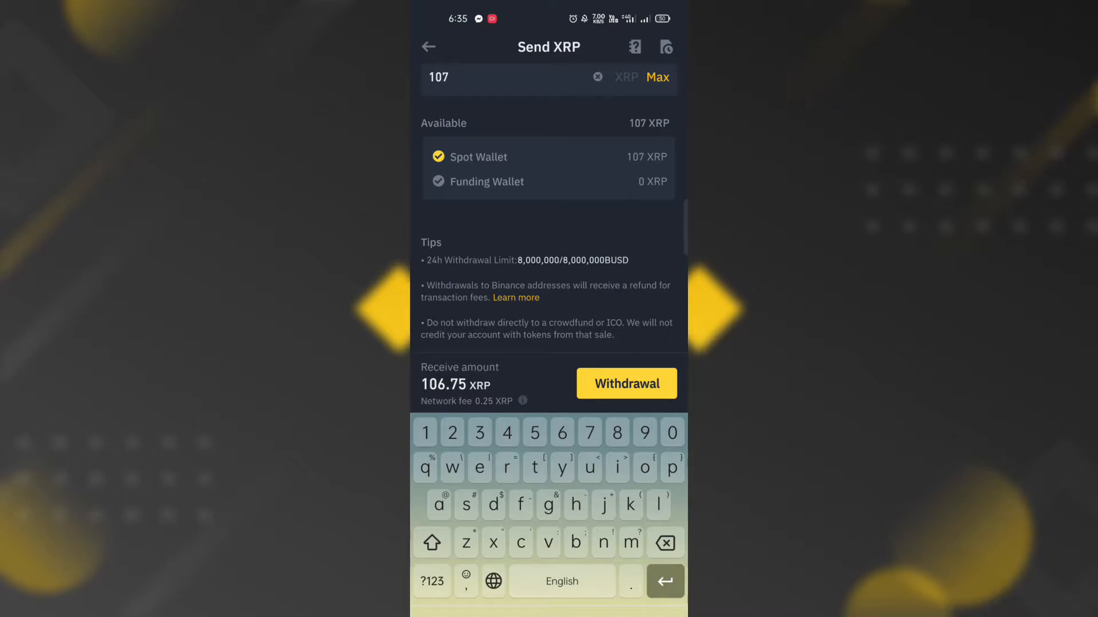
left_click(624, 384)
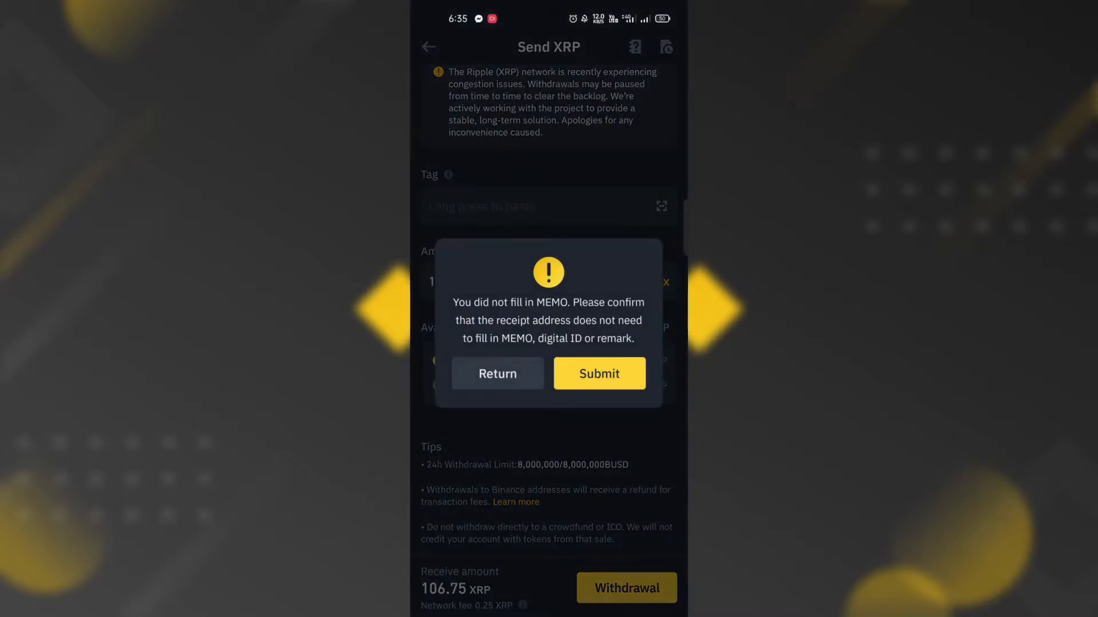
Step: Submit without a memo, confirm the 106.75 XRP order, and accept the risk warning
left_click(598, 373)
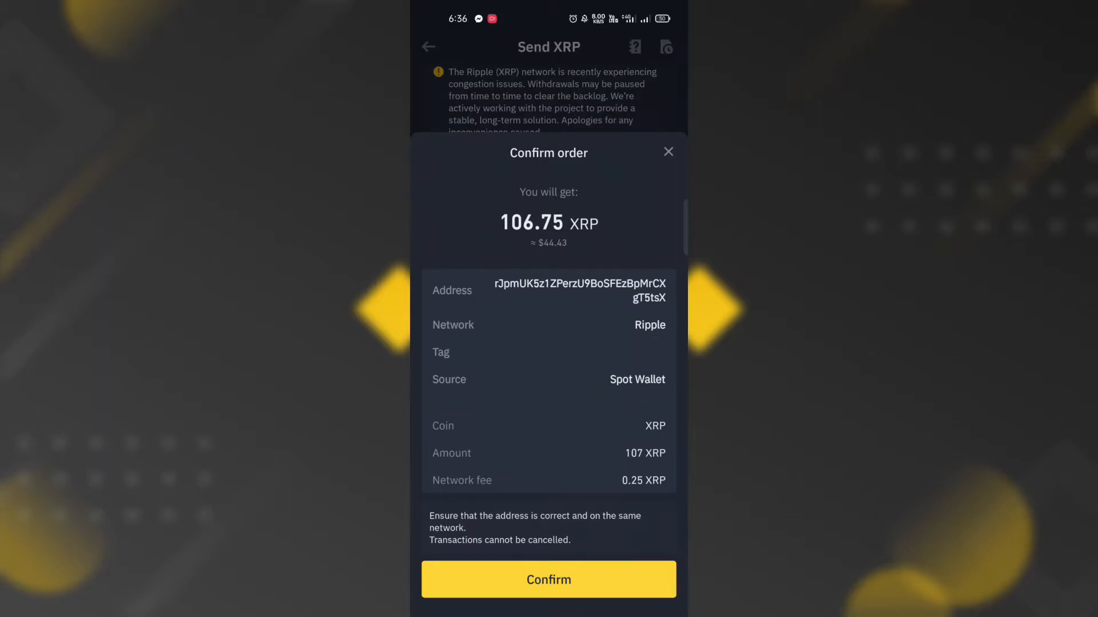
left_click(548, 580)
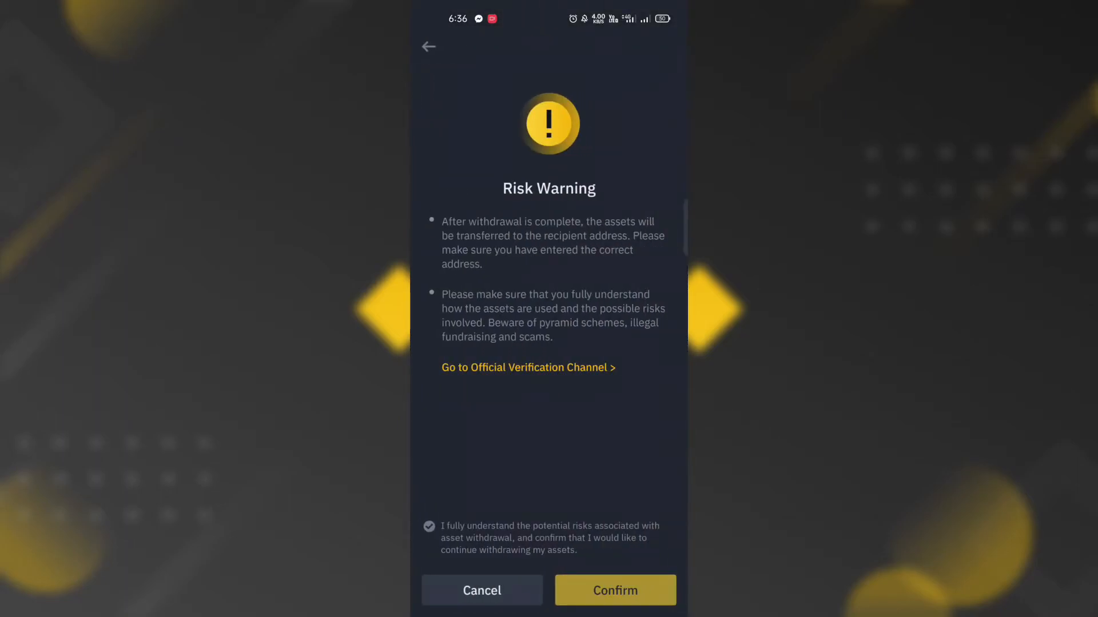
left_click(428, 526)
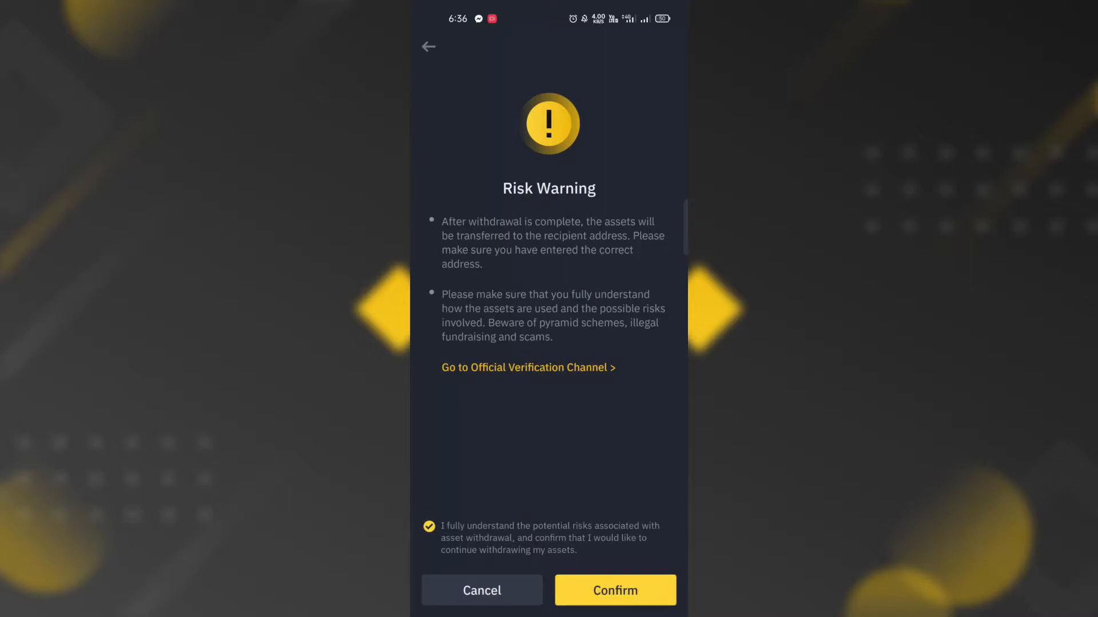
left_click(614, 590)
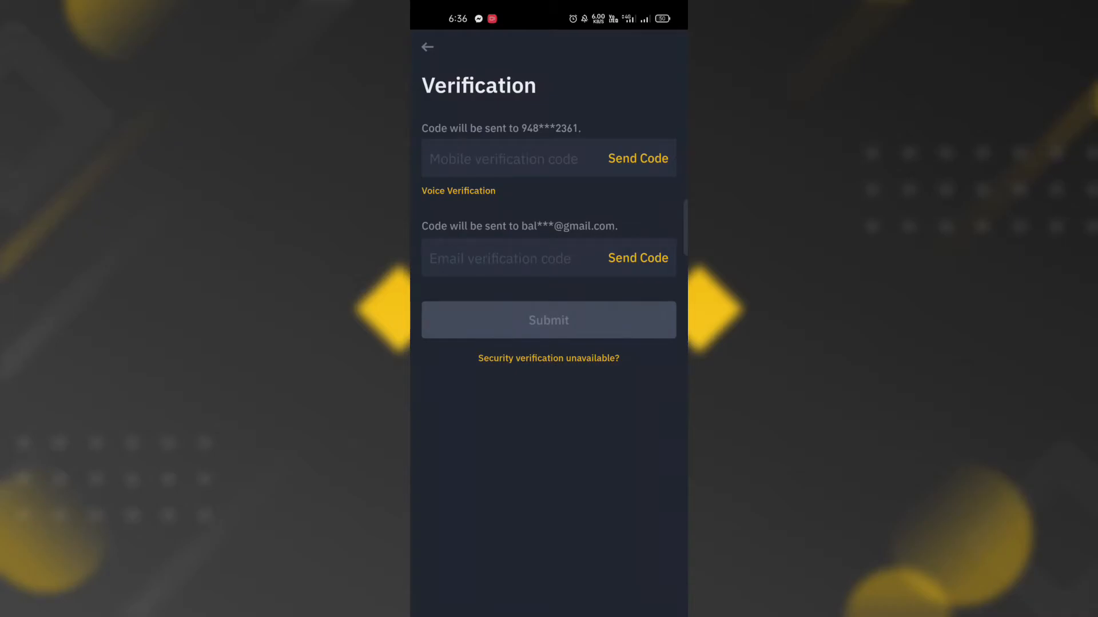
left_click(637, 158)
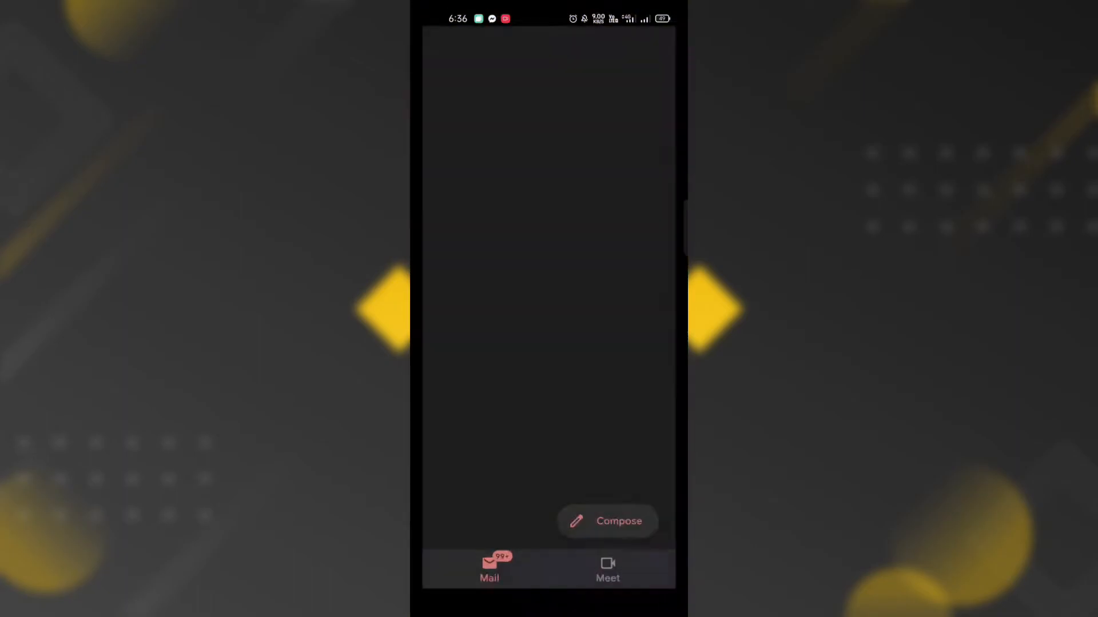
left_click(549, 280)
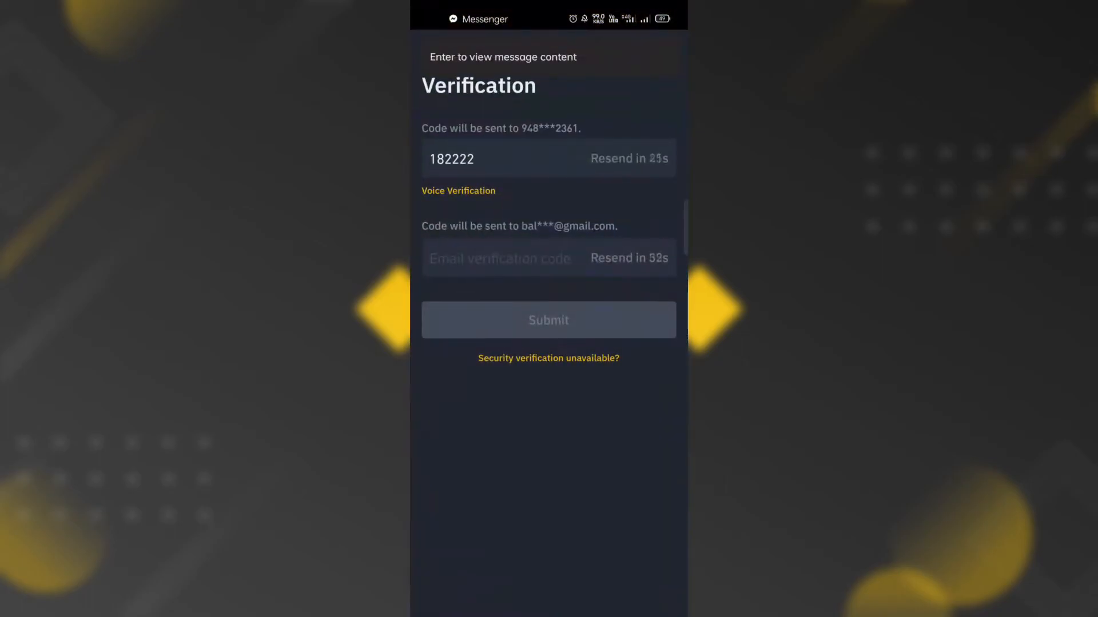
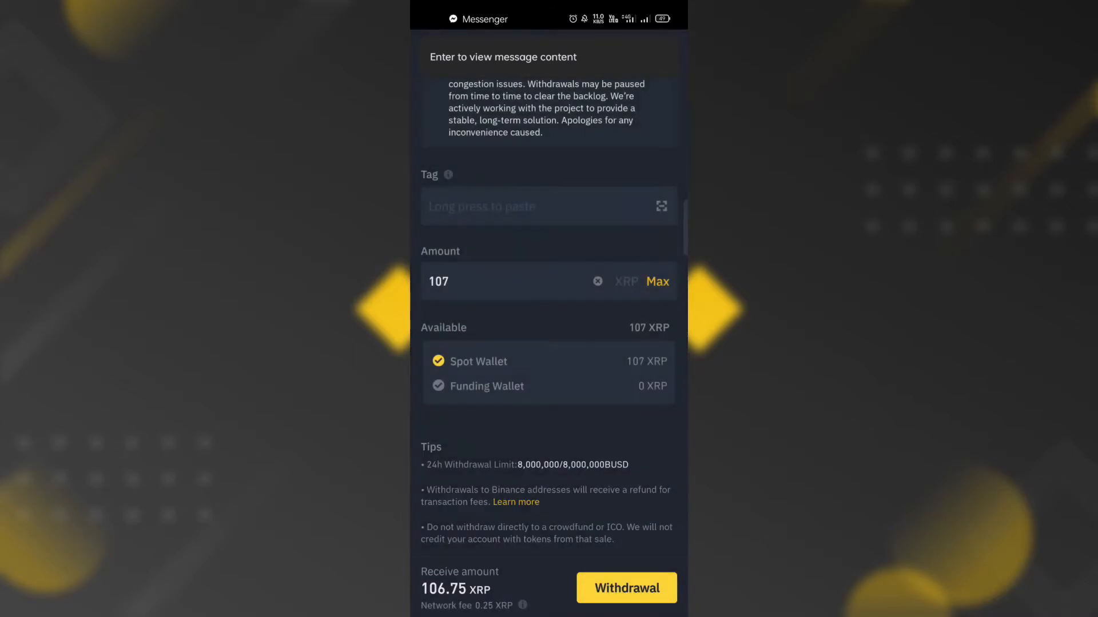
left_click(625, 588)
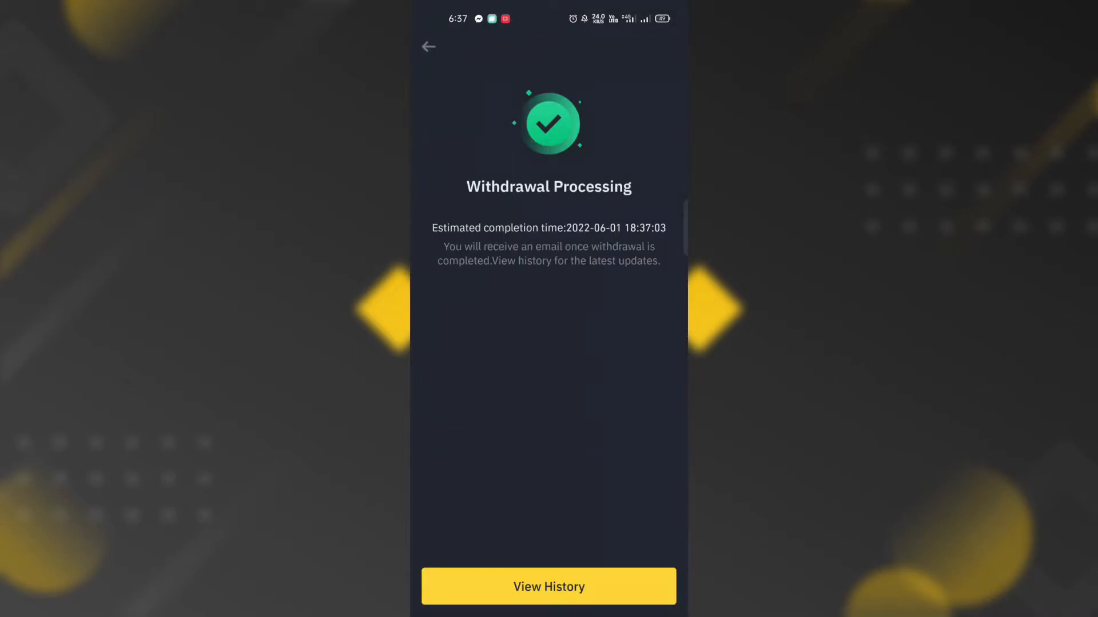
Step: Close the processing screen and leave Binance for the phone's app drawer
left_click(548, 587)
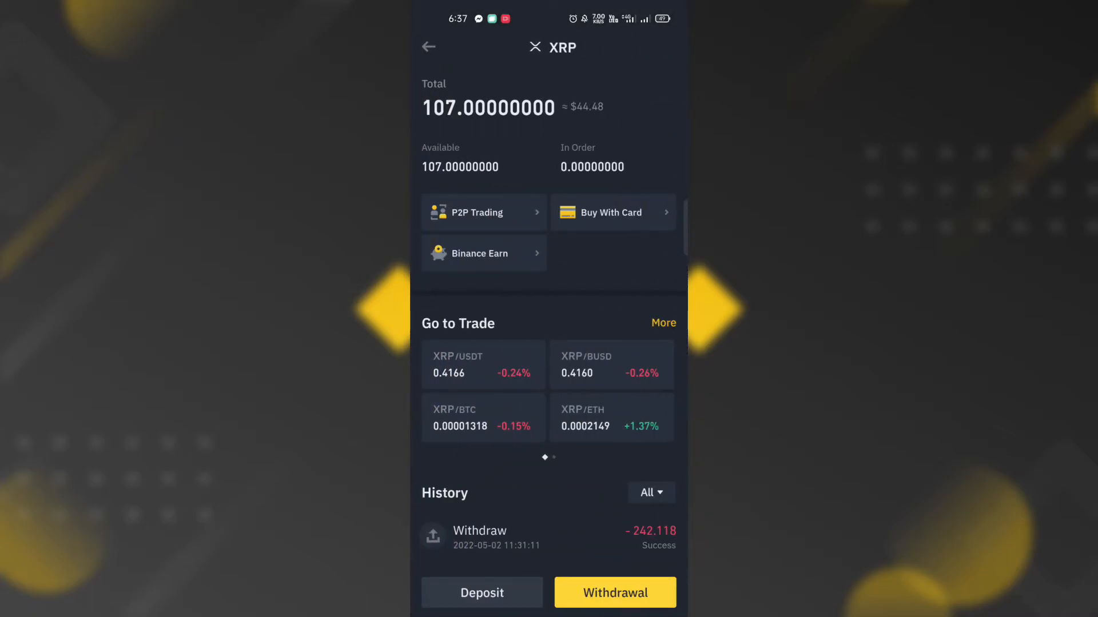
left_click(428, 47)
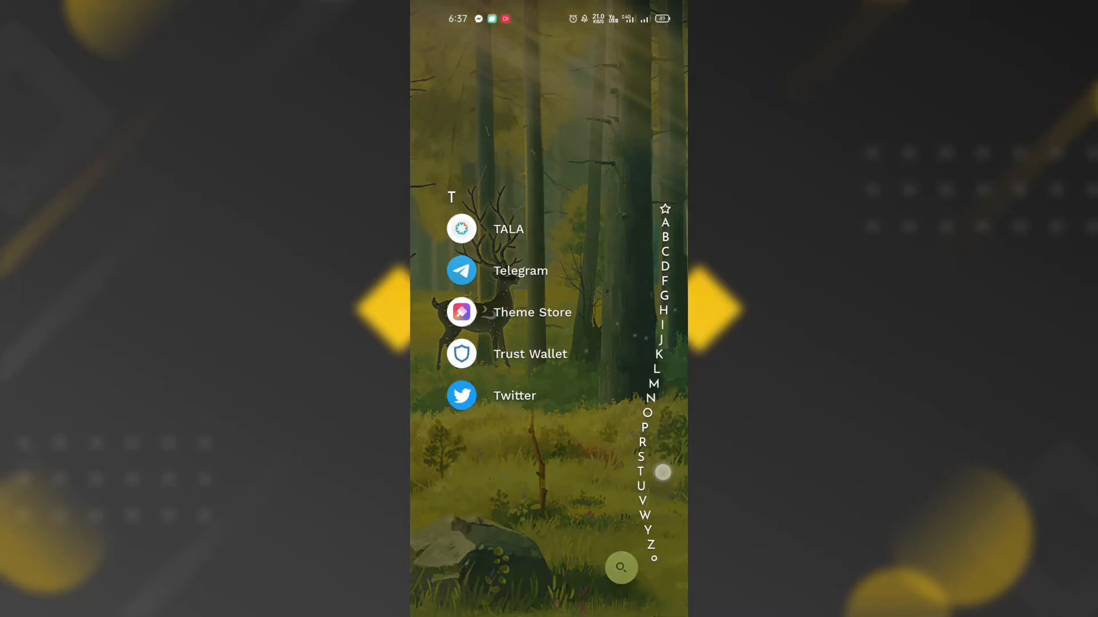
Step: Open Trust Wallet to check the 96.75 XRP balance, then leave the page
left_click(460, 353)
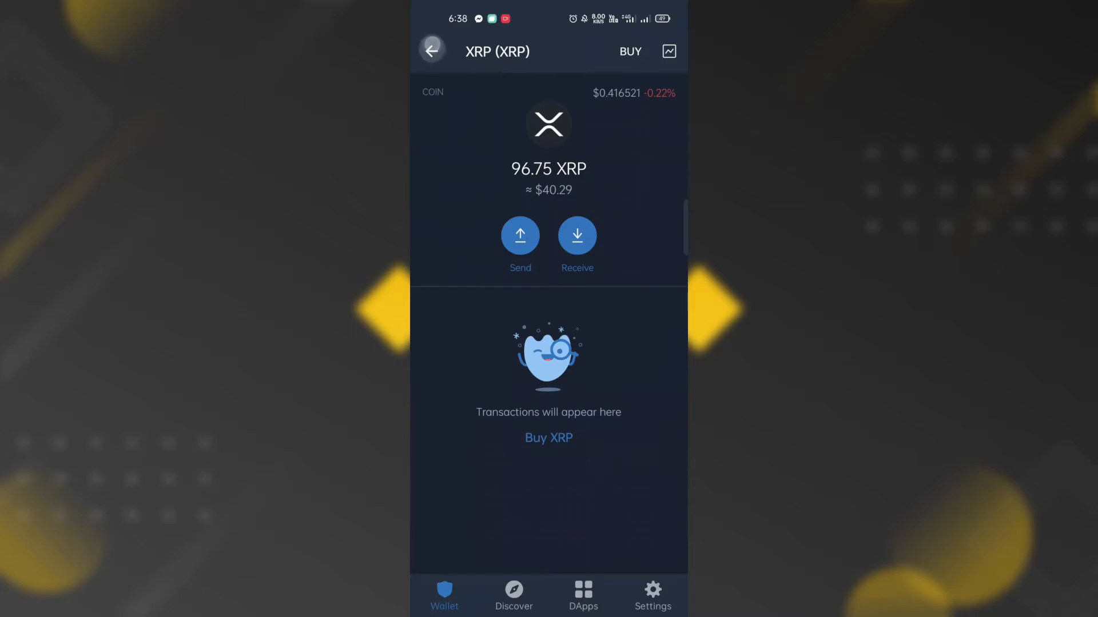
left_click(432, 50)
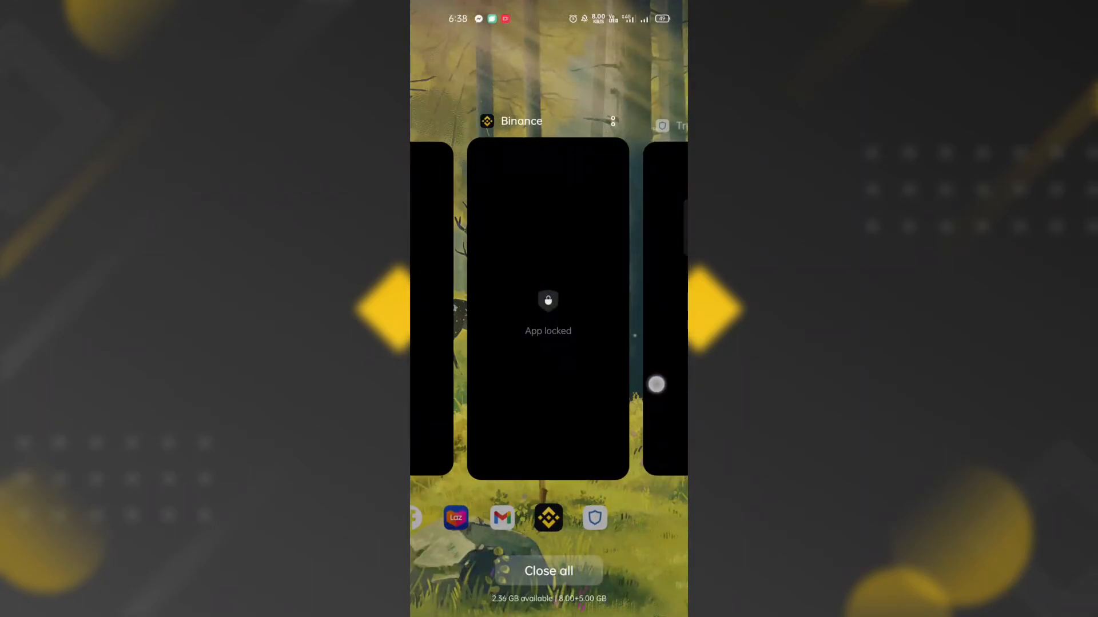
Step: Check that XRP is gone from the Binance Spot wallet, then open the Withdrawal Successful notification
left_click(548, 301)
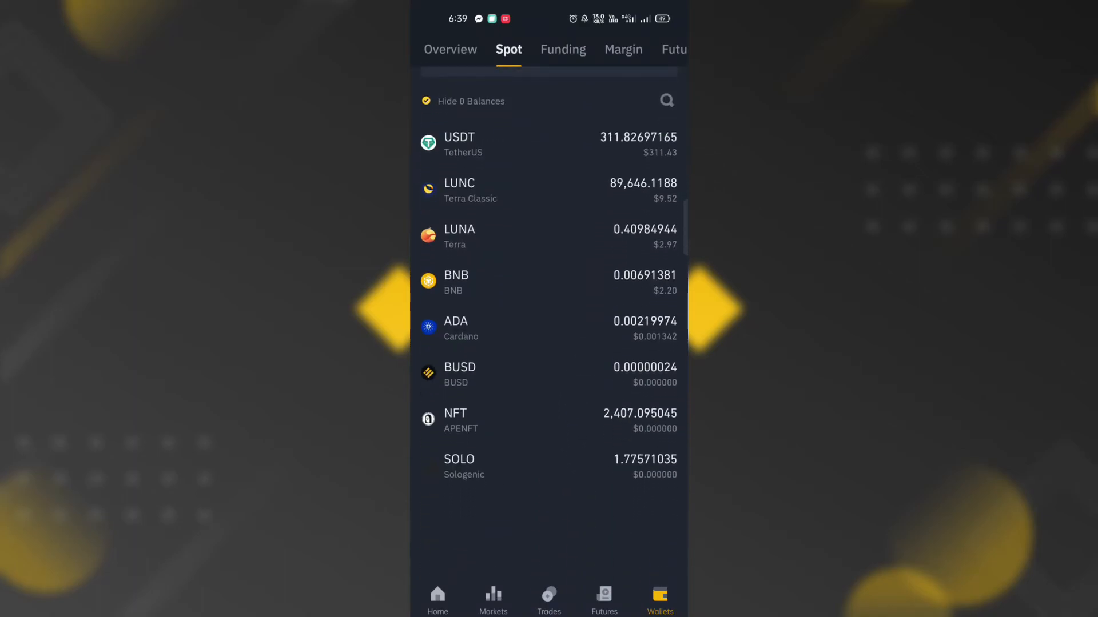
scroll("down", 3)
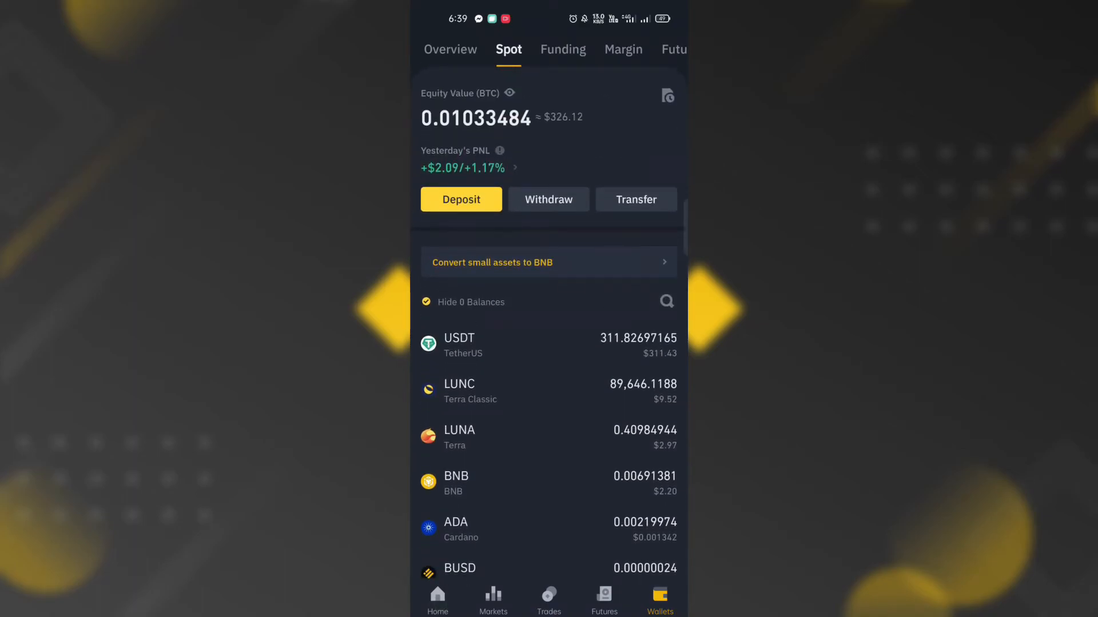
left_click(428, 599)
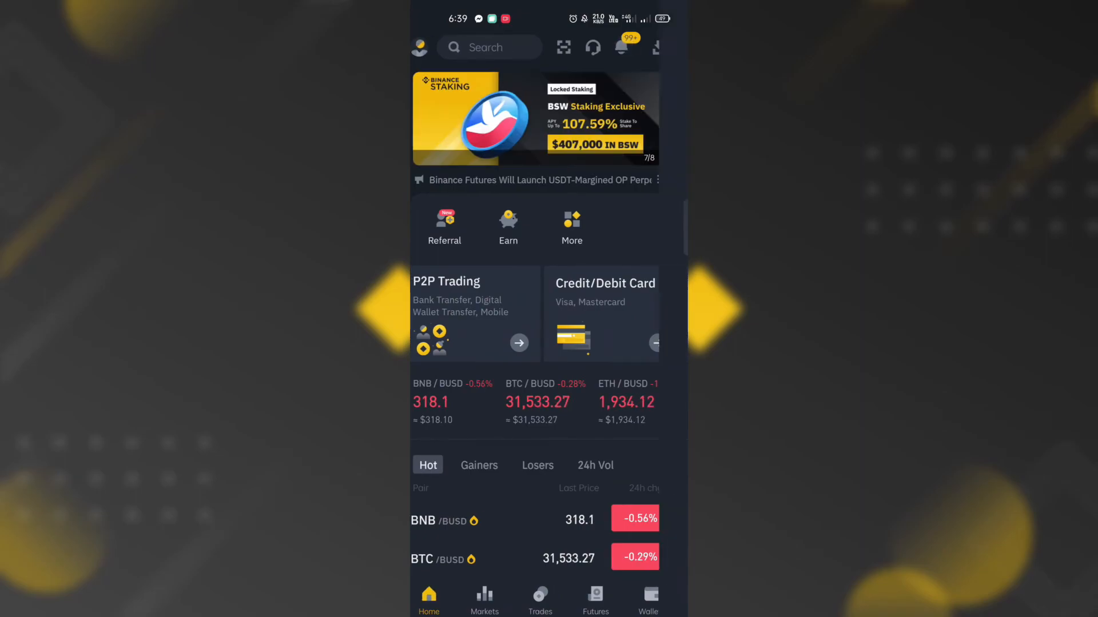
left_click(621, 47)
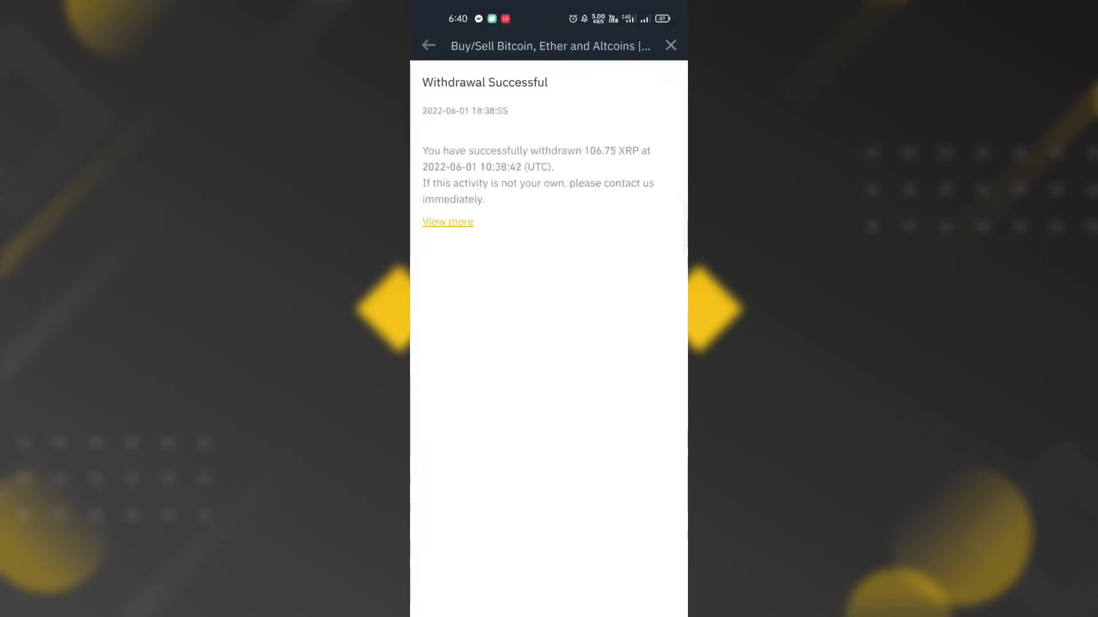